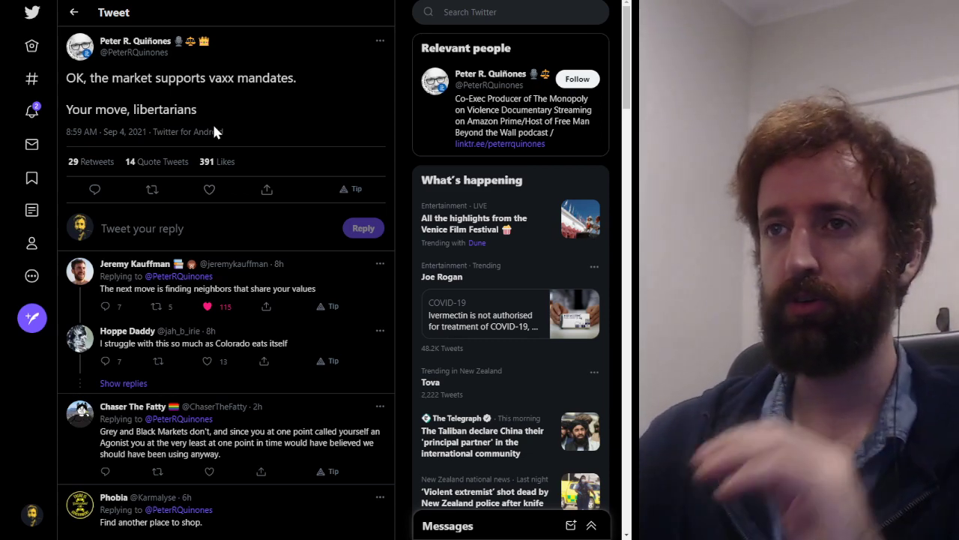
scroll("down", 3)
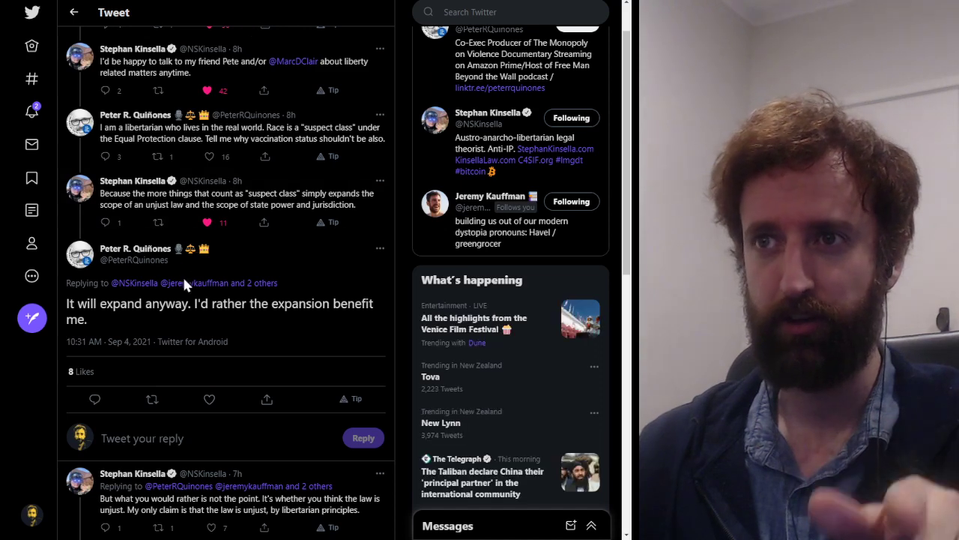
mouse_move(189, 328)
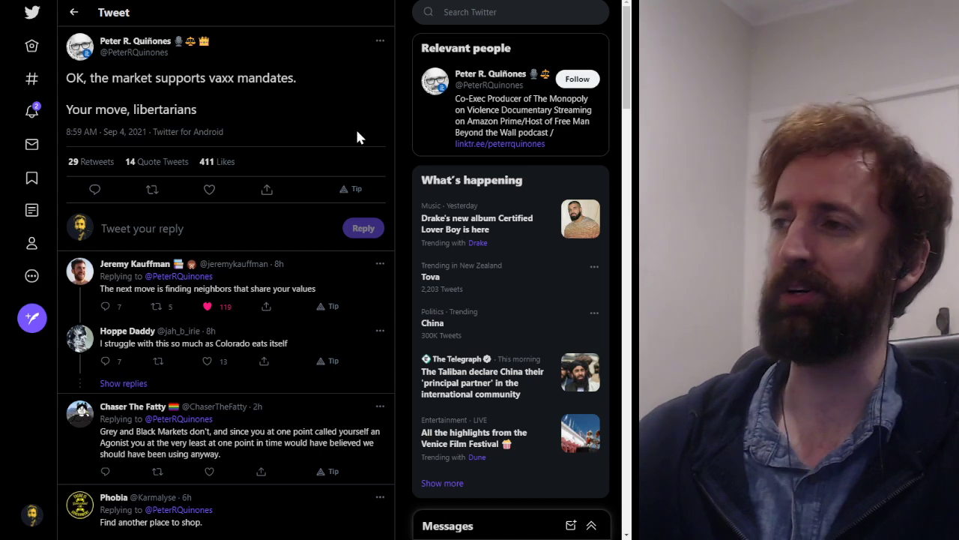
mouse_move(457, 147)
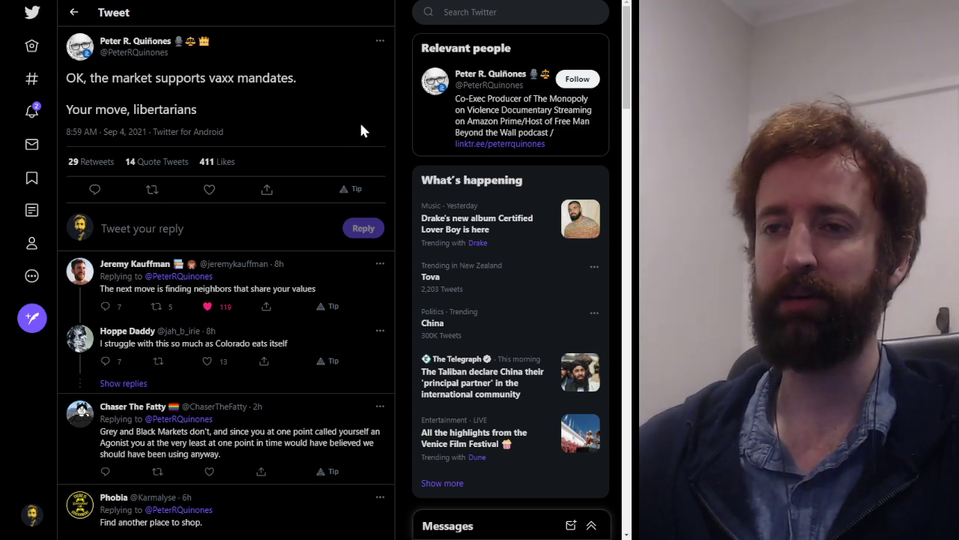
mouse_move(353, 141)
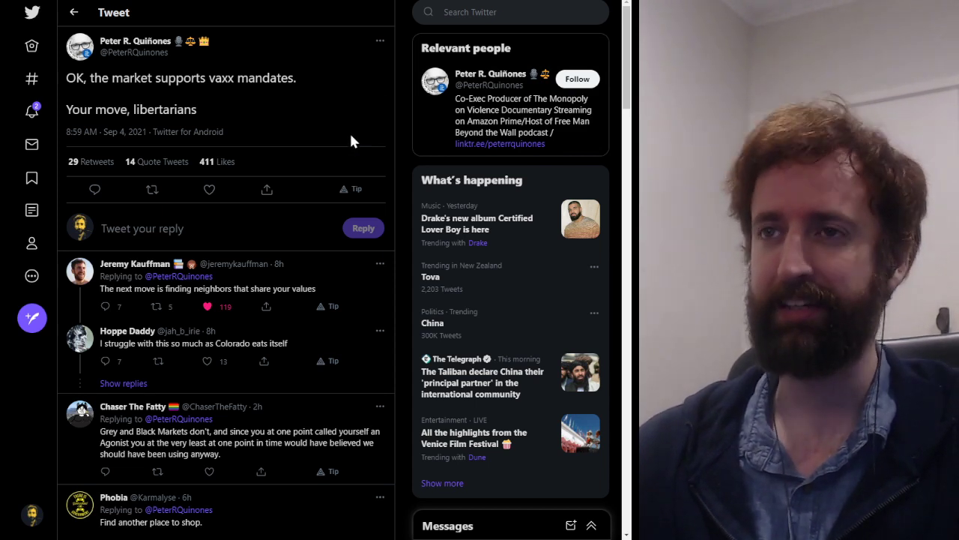
mouse_move(346, 161)
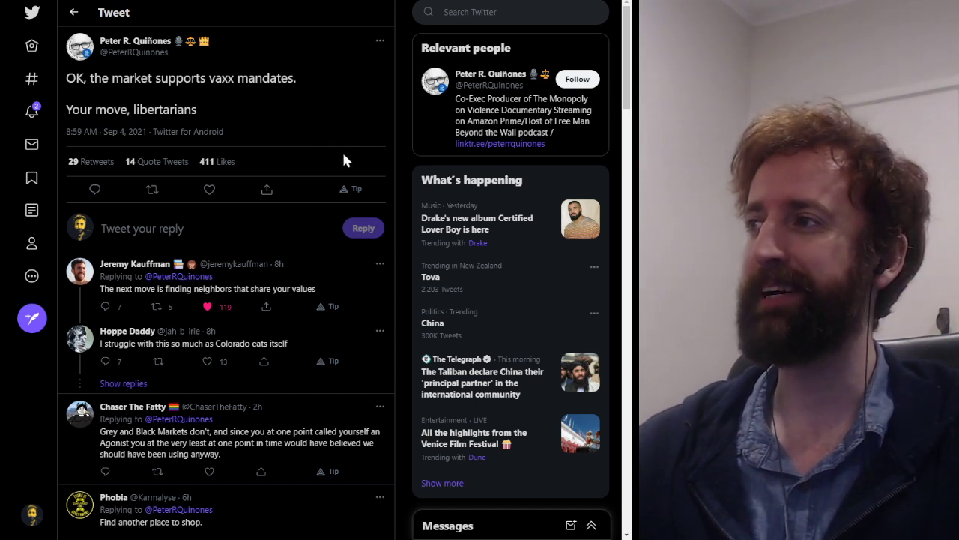